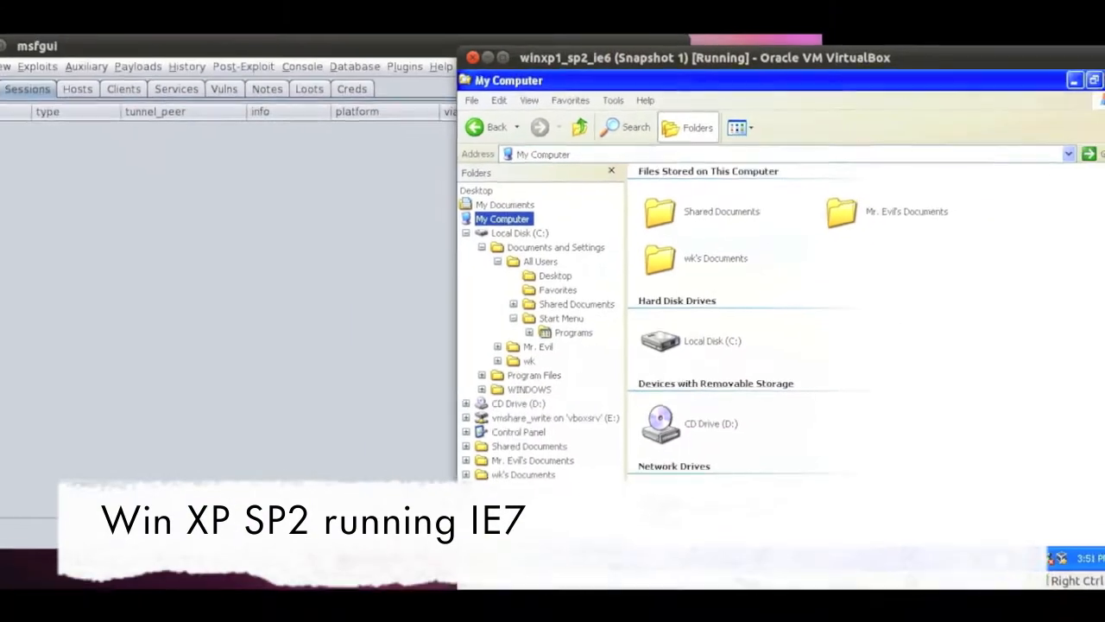
Verify IE7 and Service Pack 2 in Add or Remove Programs, then point at Internet in Start.
left_click(519, 432)
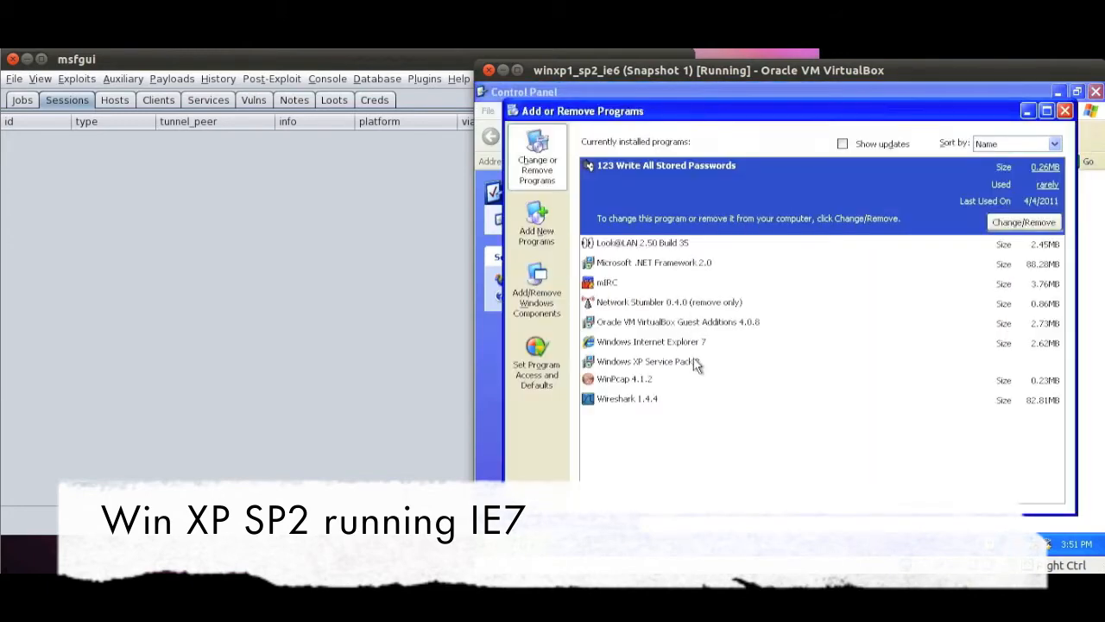
left_click(651, 342)
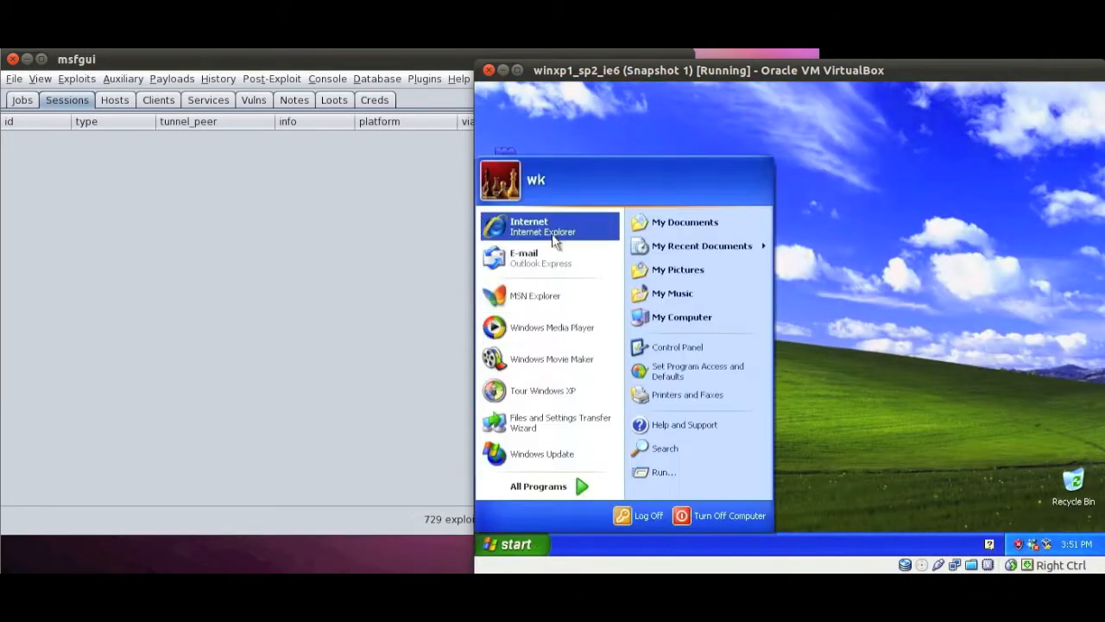
Run ms11_050_mshtml_cobjectelement against Win XP SP3 IE7 with a meterpreter bind_tcp payload.
left_click(76, 80)
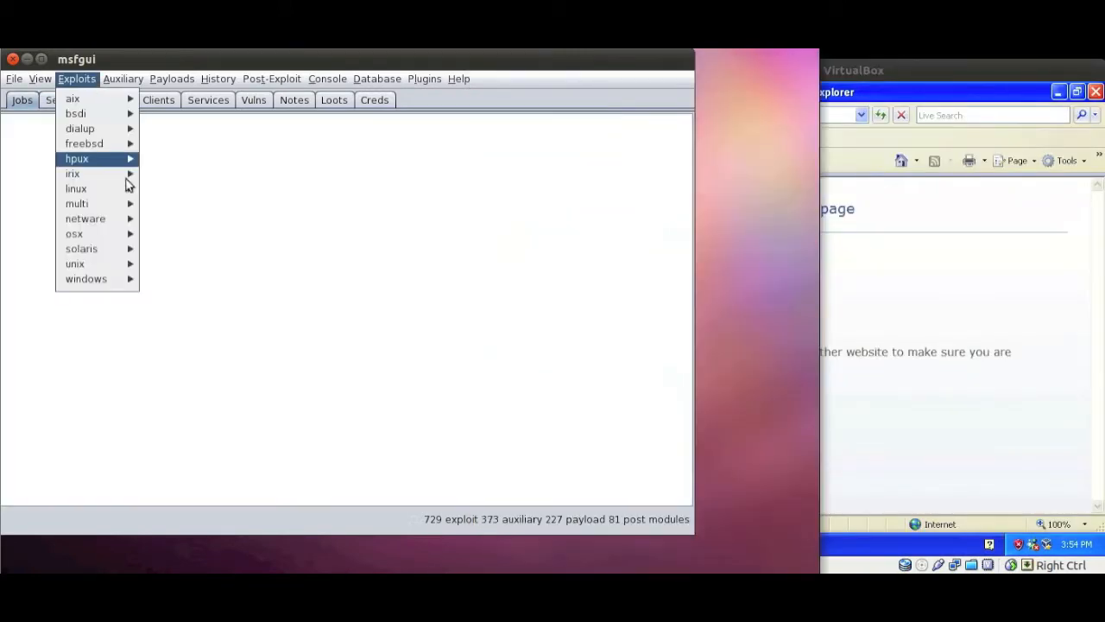
mouse_move(86, 278)
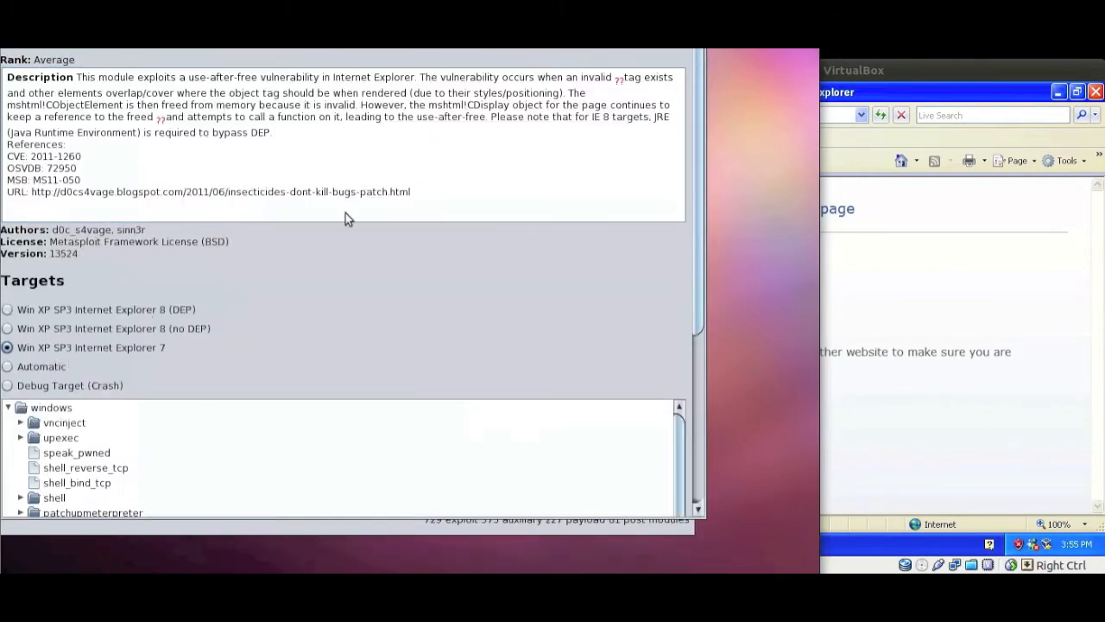
scroll("down", 3)
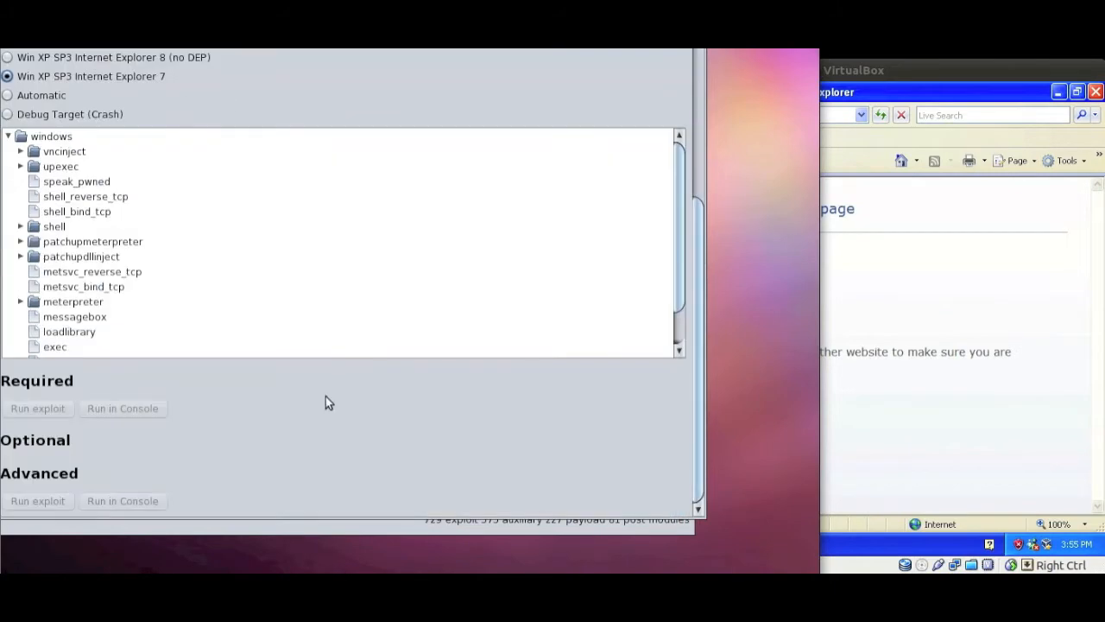
left_click(20, 300)
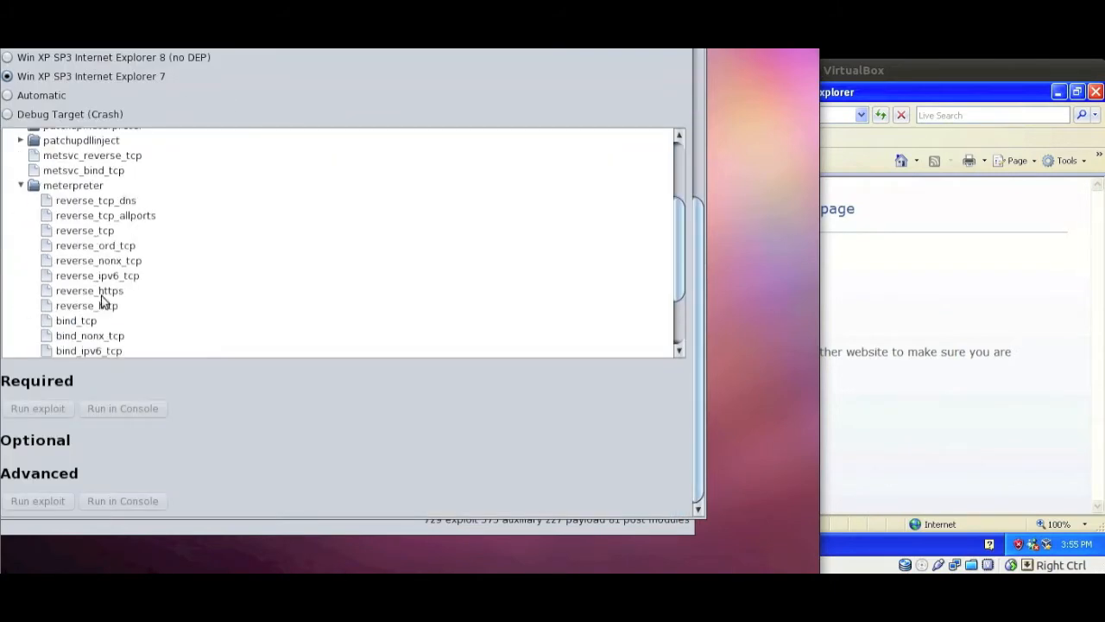
scroll("down", 3)
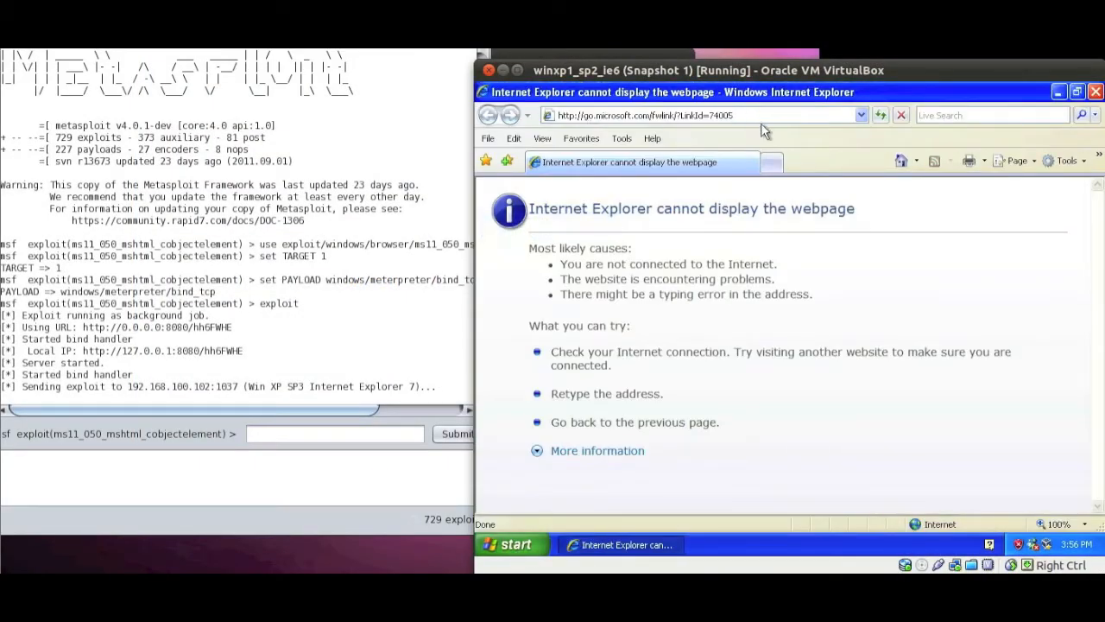
type("http://192")
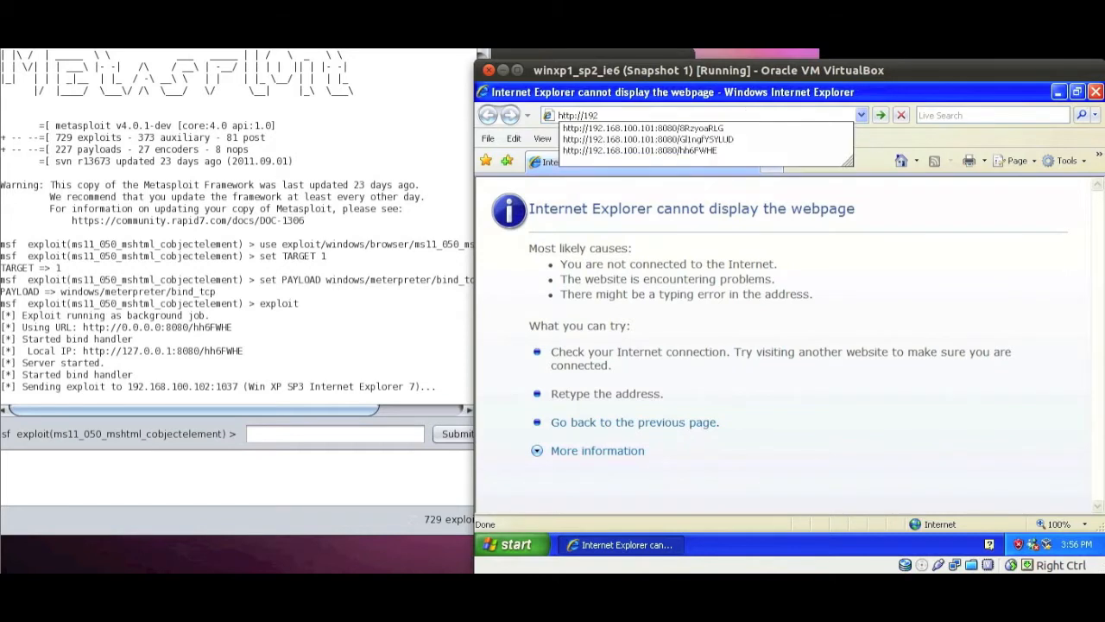
left_click(639, 151)
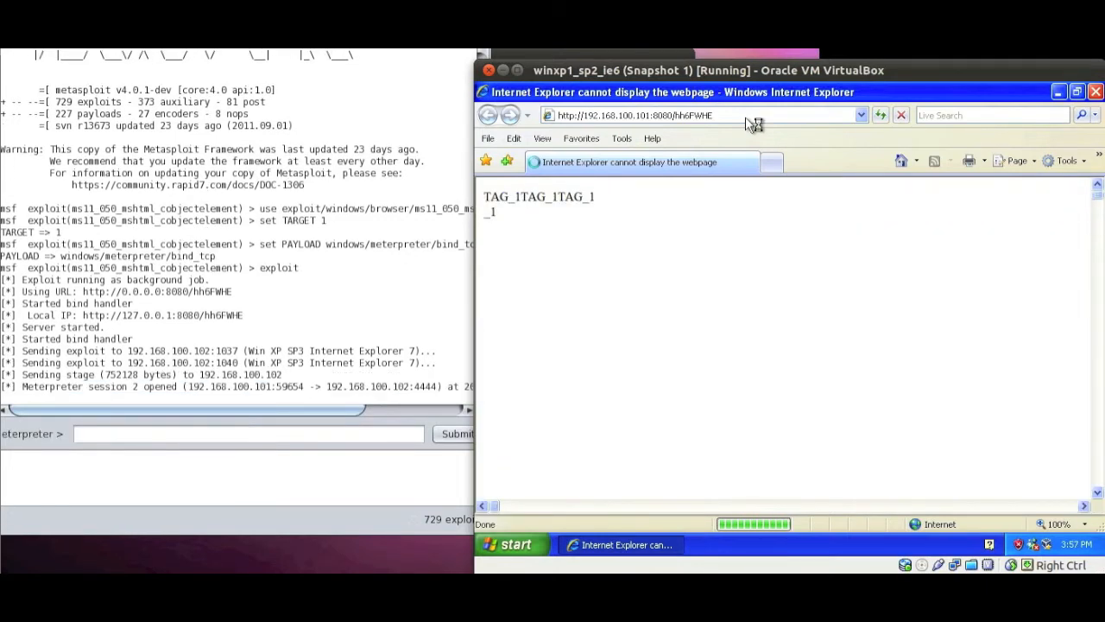
scroll("down", 3)
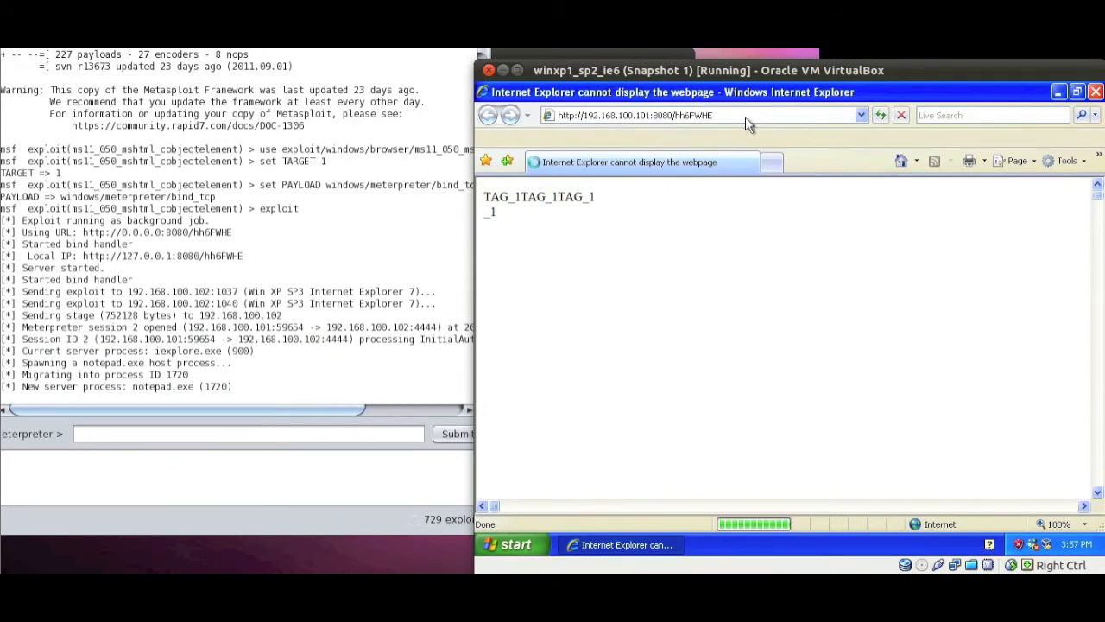
mouse_move(569, 176)
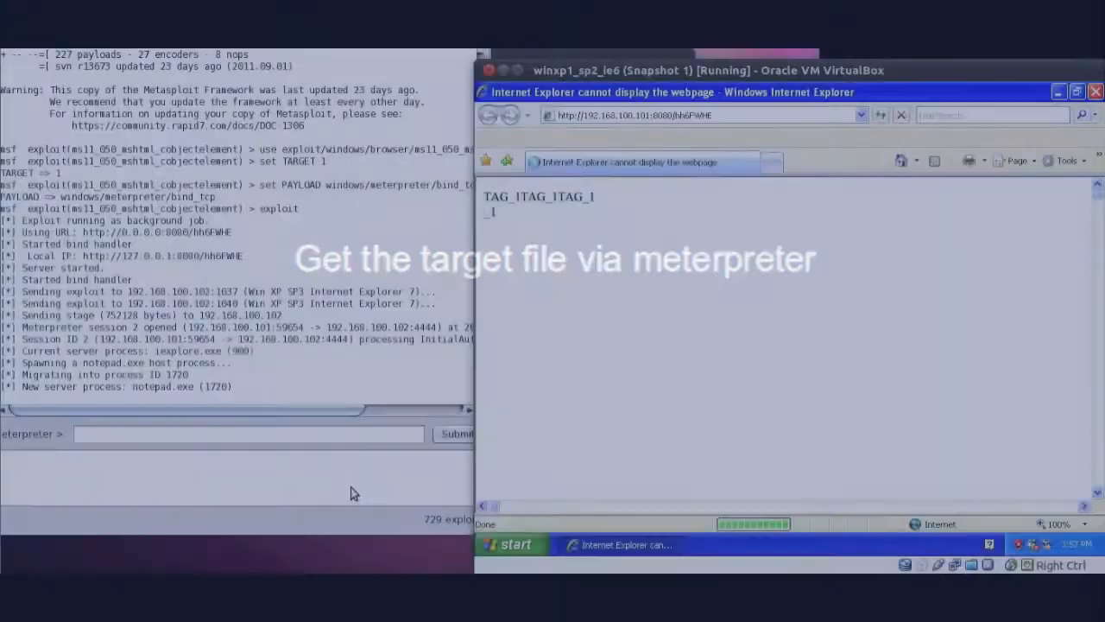
Via the session's Access Filesystem, download prize.txt from C: and save it to the home folder.
right_click(103, 138)
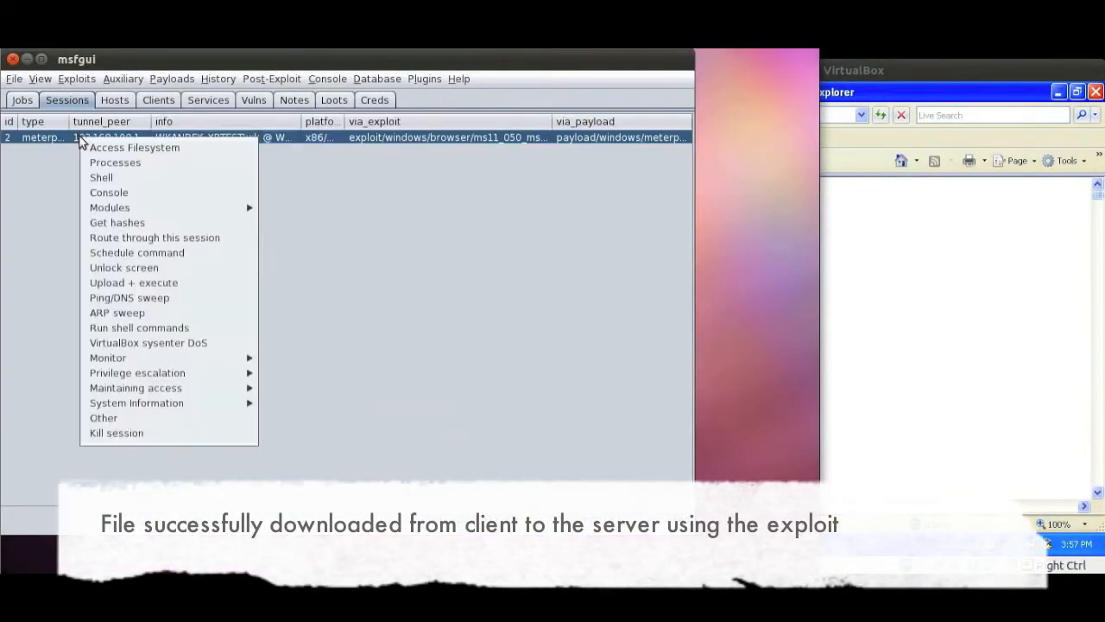
left_click(135, 147)
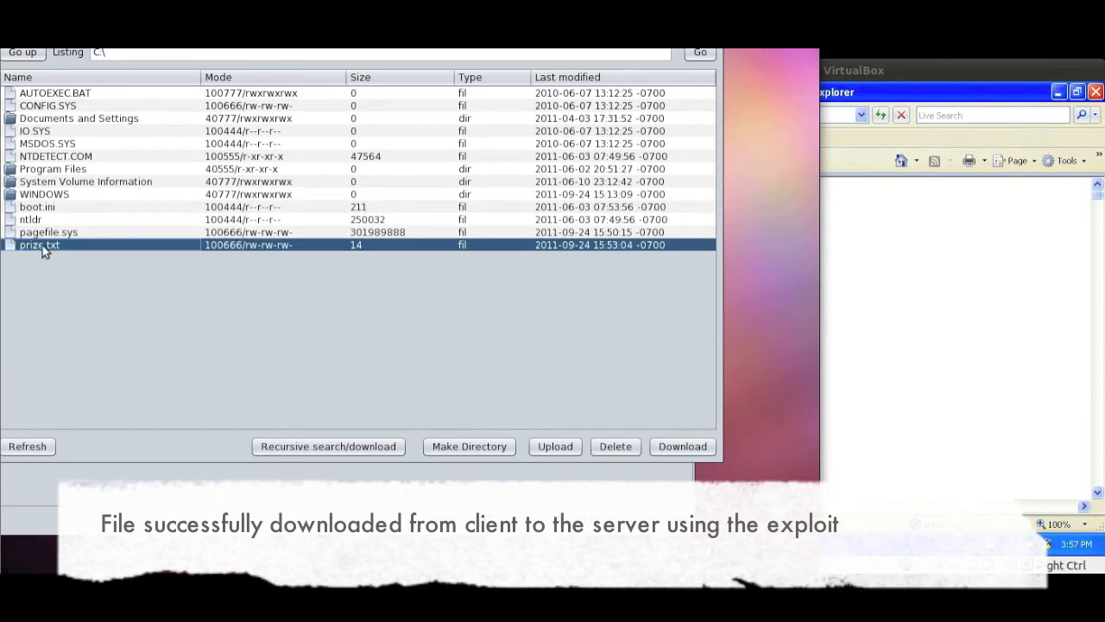
left_click(682, 446)
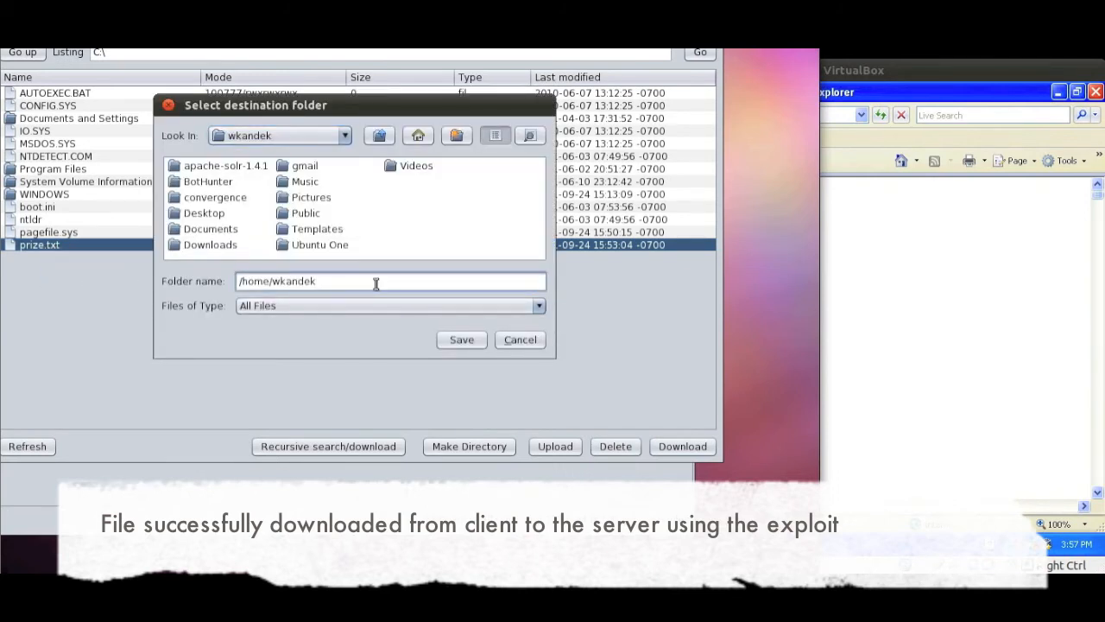
left_click(461, 339)
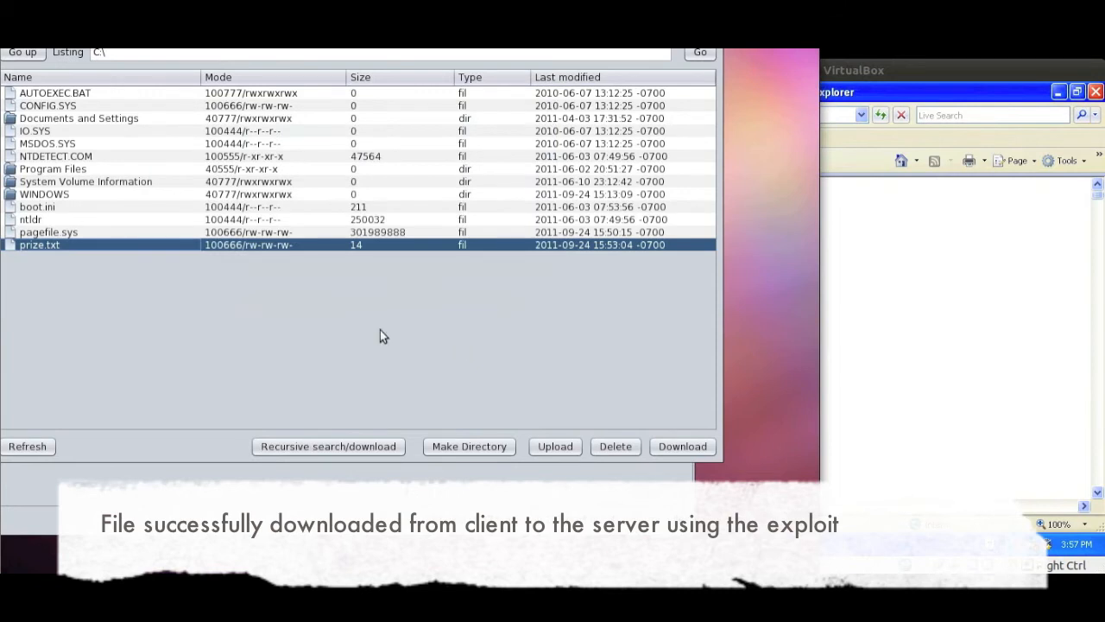
mouse_move(50, 232)
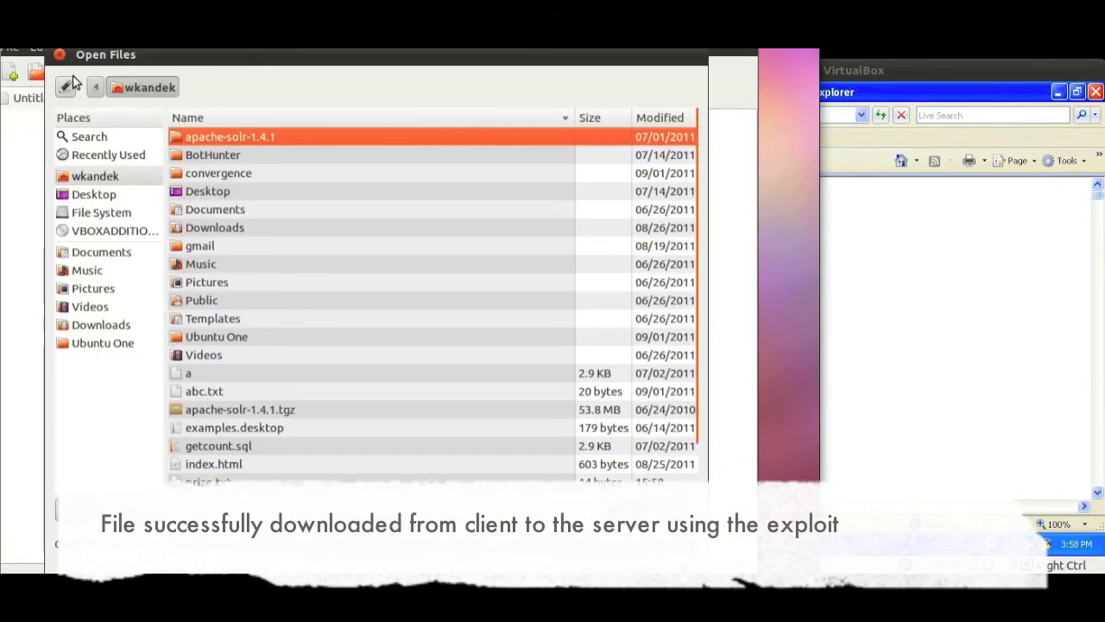
mouse_move(435, 432)
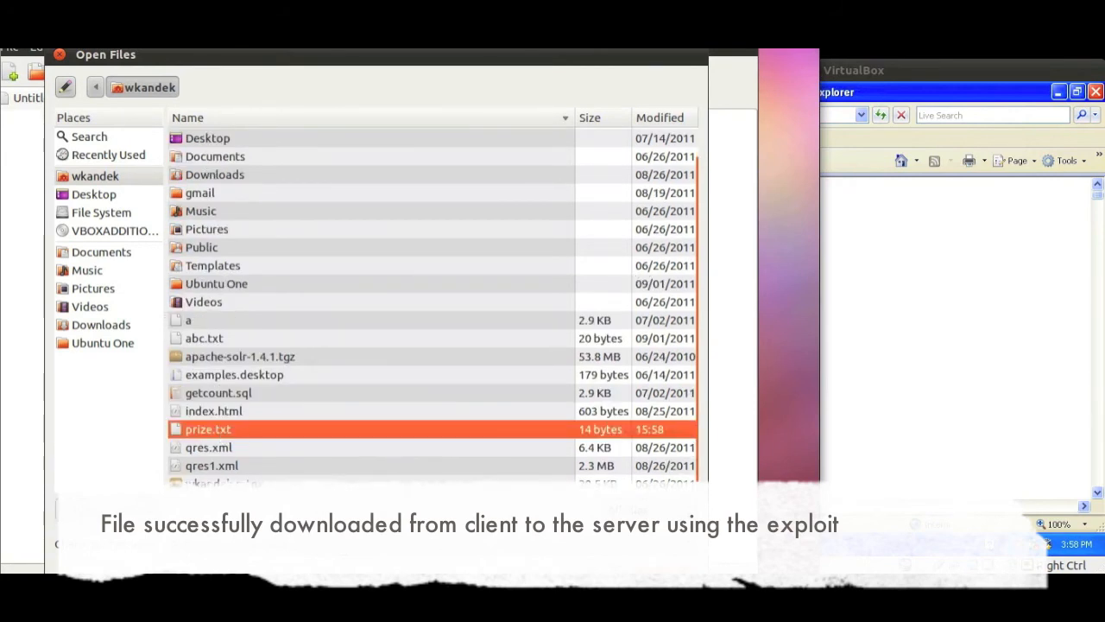
Open prize.txt from the home folder to show its "got the prize!" message.
double_click(207, 428)
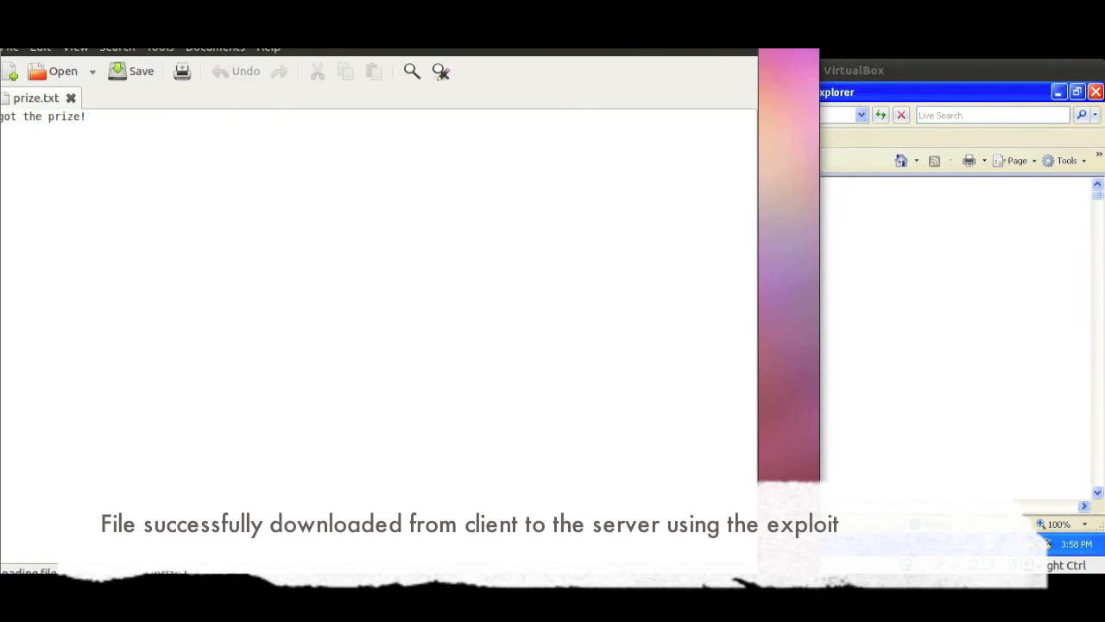